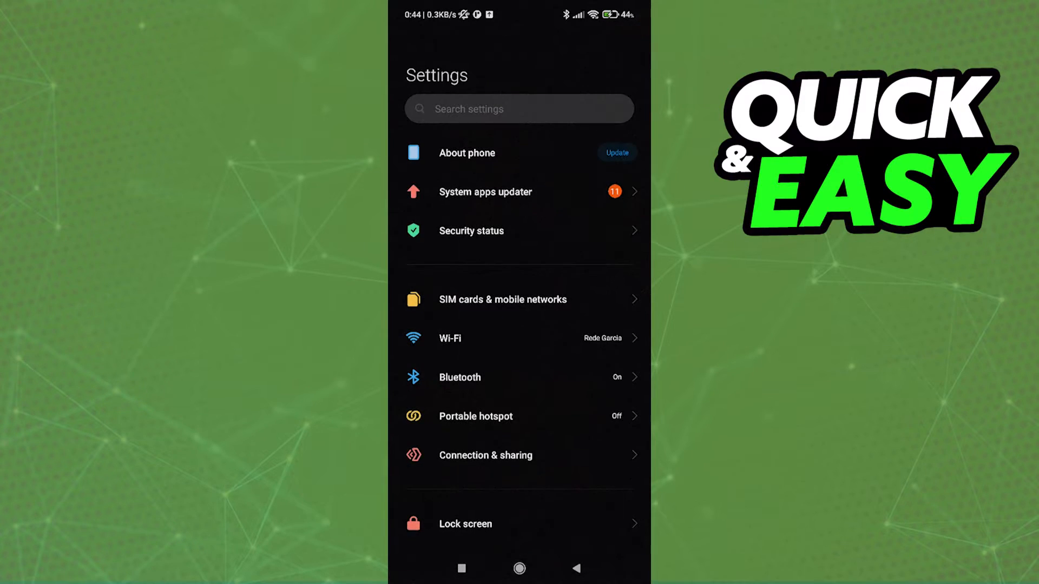
- Search Android Settings for "keyboard" to list keyboard-related entries like Languages & input and Gboard
{"action": "type", "text": "mo"}
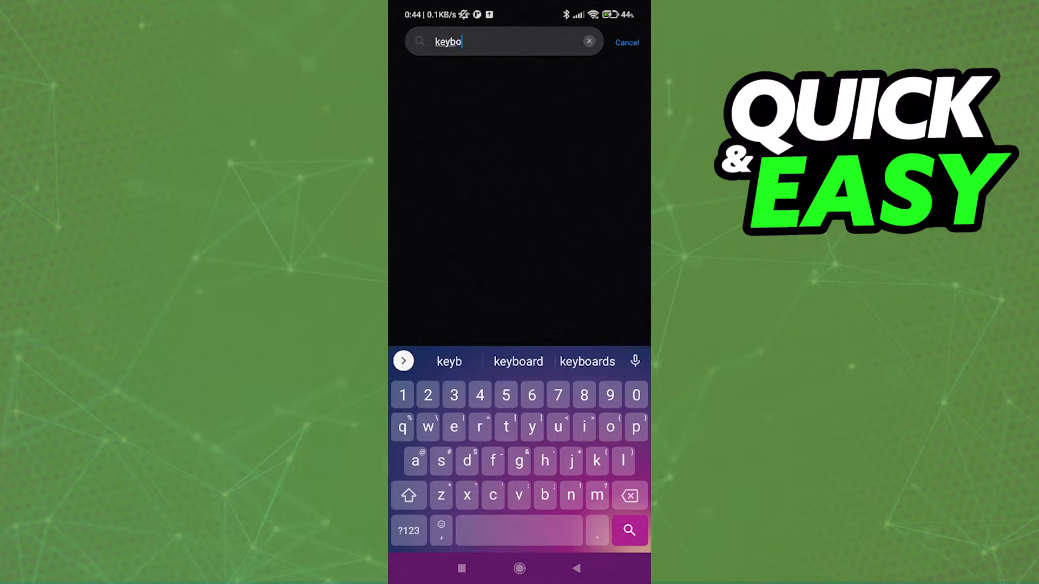
{"action": "type", "text": "ard"}
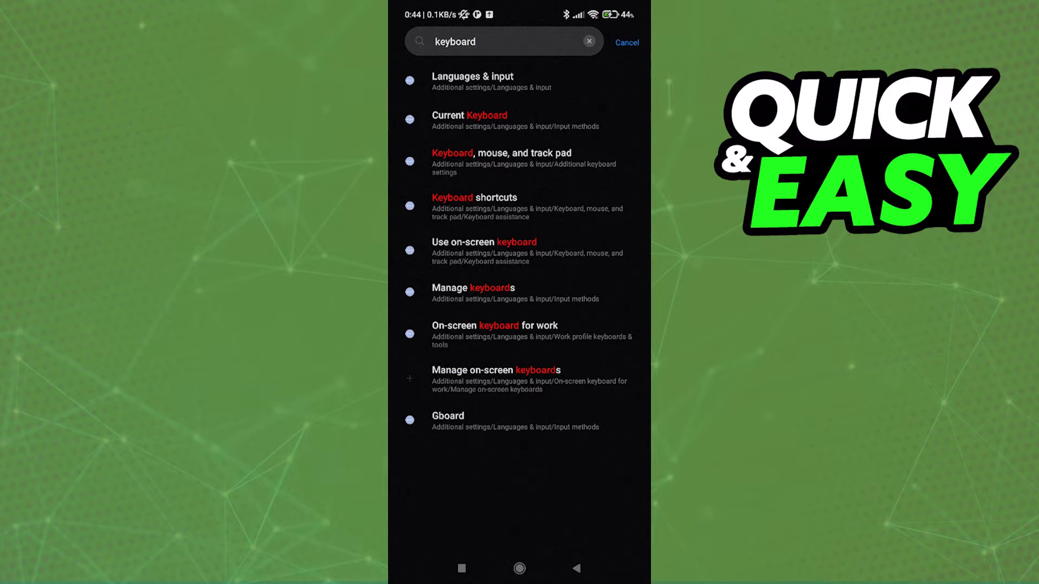
{"action": "left_click", "coordinate": [520, 568]}
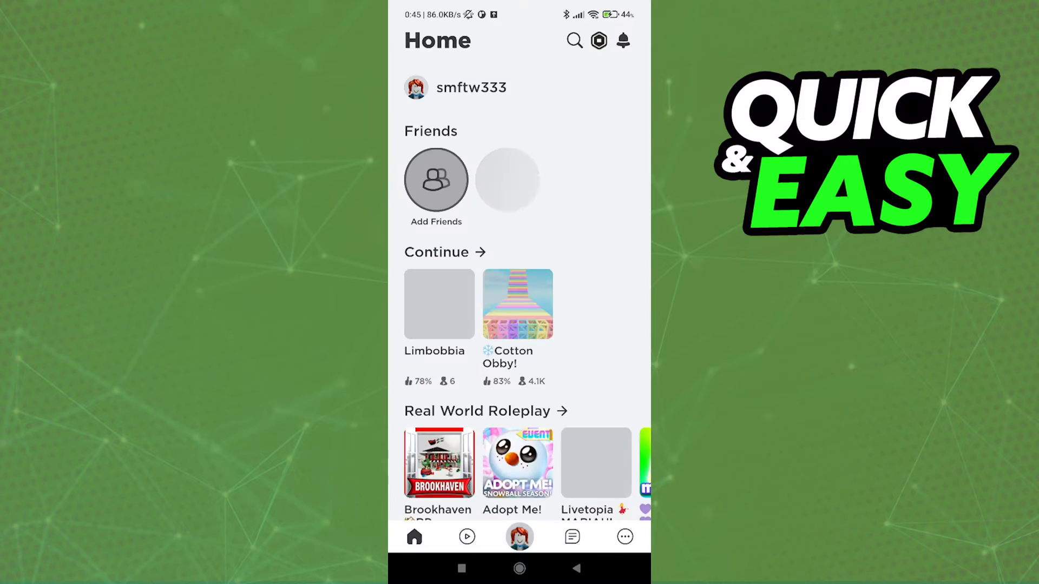
- Search Roblox for "arsenal" to bring up the Arsenal experience in the results
{"action": "left_click", "coordinate": [573, 40]}
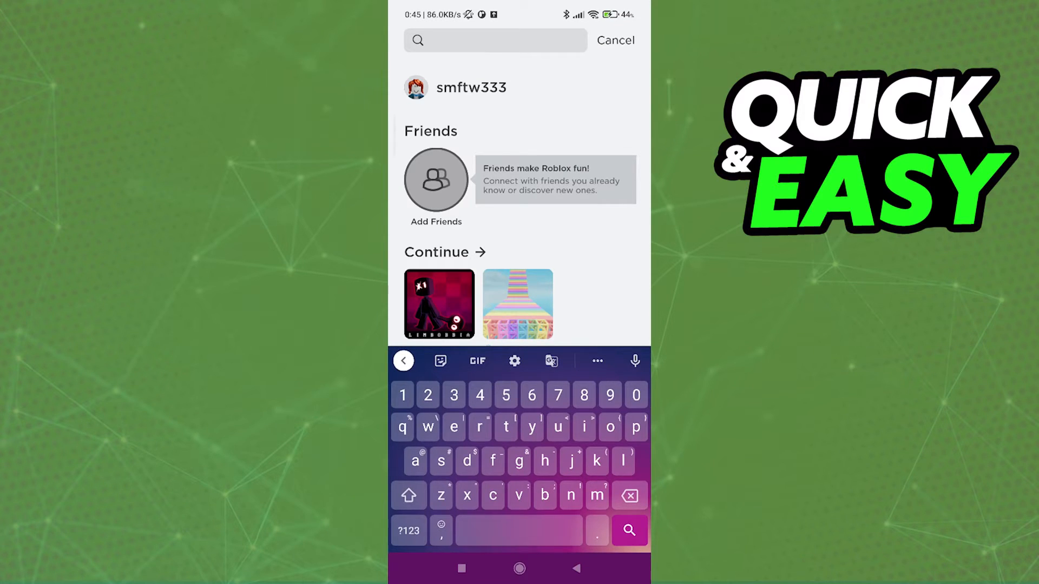
{"action": "type", "text": "arsenal"}
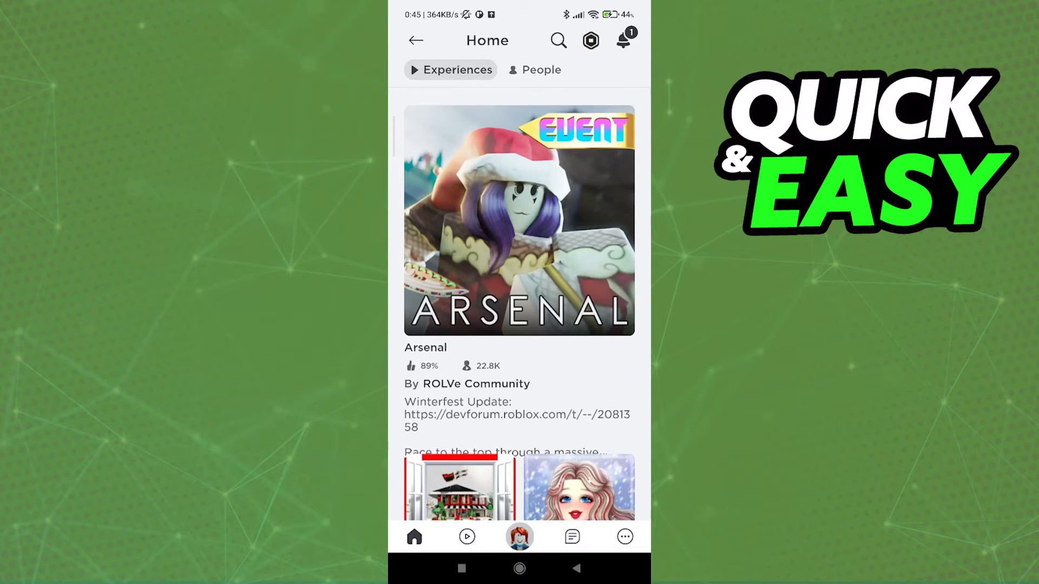
- View the Arsenal details sheet and launch Arsenal with Play to start joining a server
{"action": "left_click", "coordinate": [518, 220]}
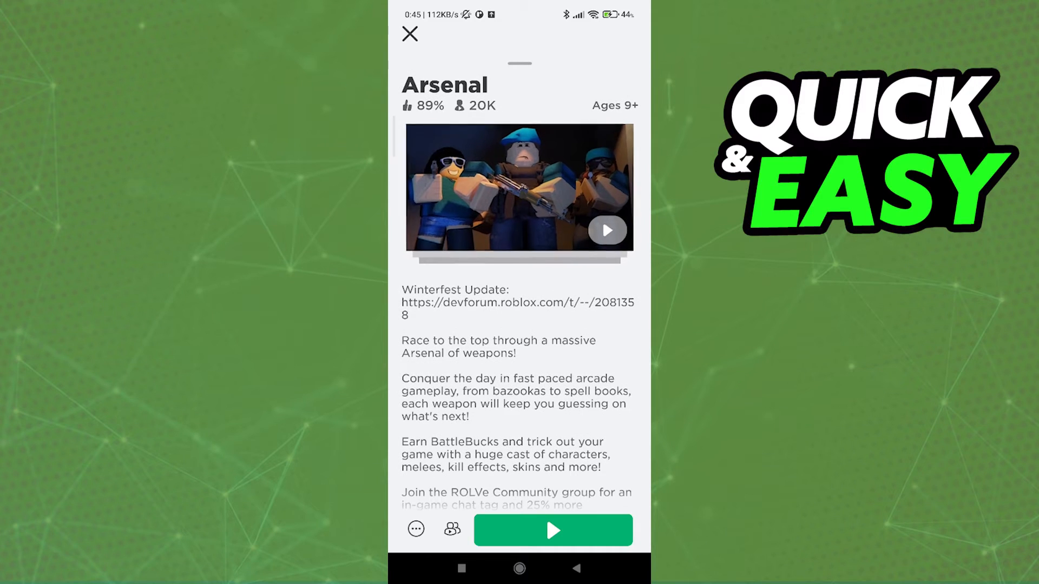
{"action": "left_click", "coordinate": [409, 33]}
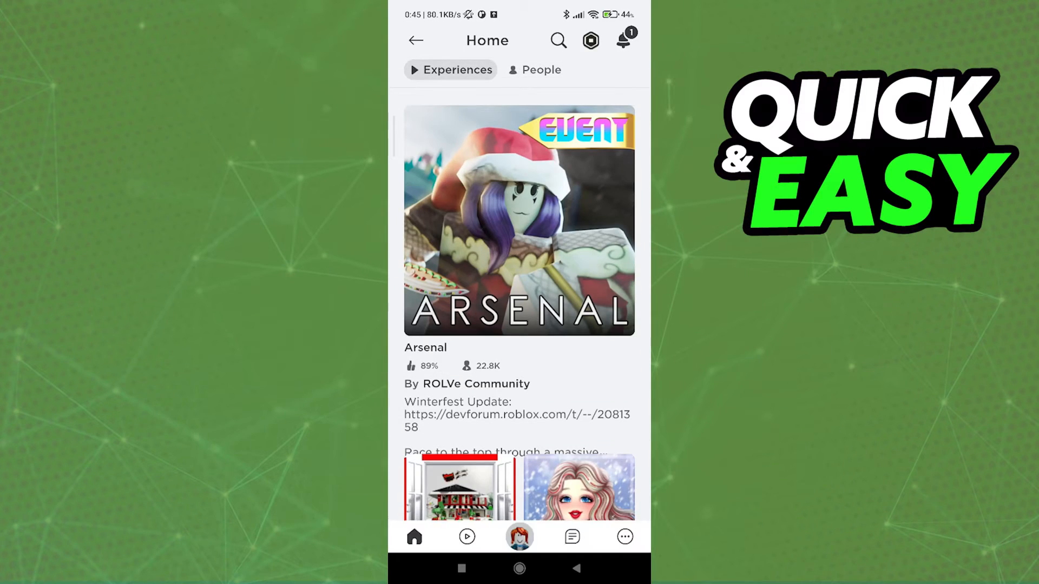
{"action": "left_click", "coordinate": [518, 220]}
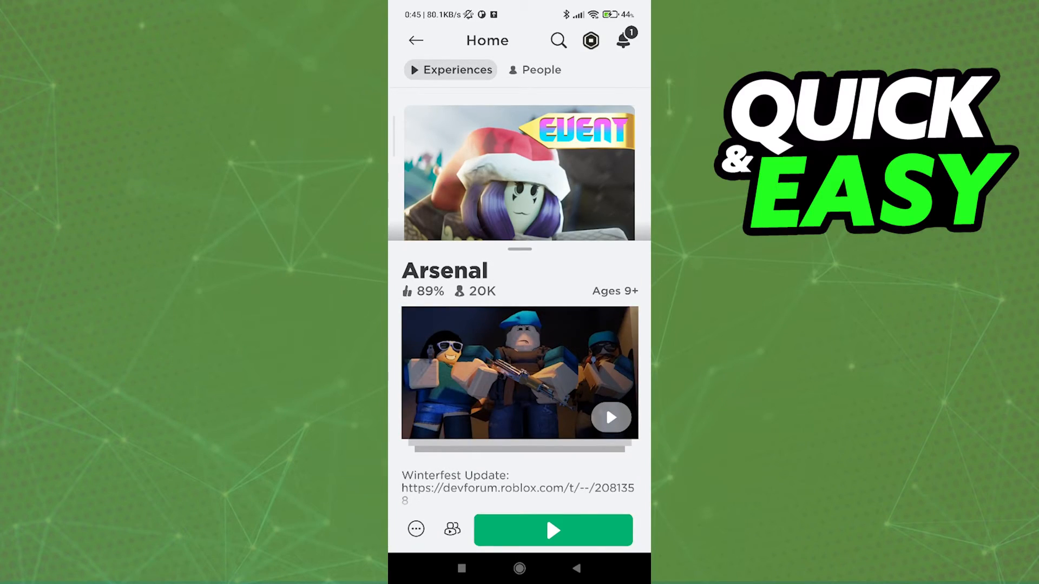
{"action": "left_click", "coordinate": [553, 530]}
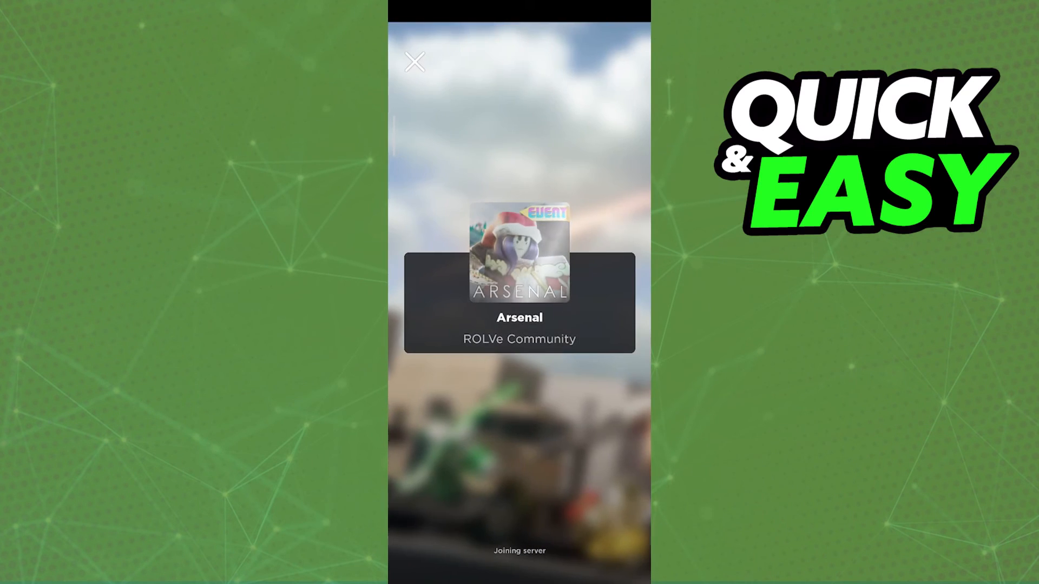
- Cancel joining the Arsenal server and return to the Arsenal details sheet
{"action": "left_click", "coordinate": [414, 62]}
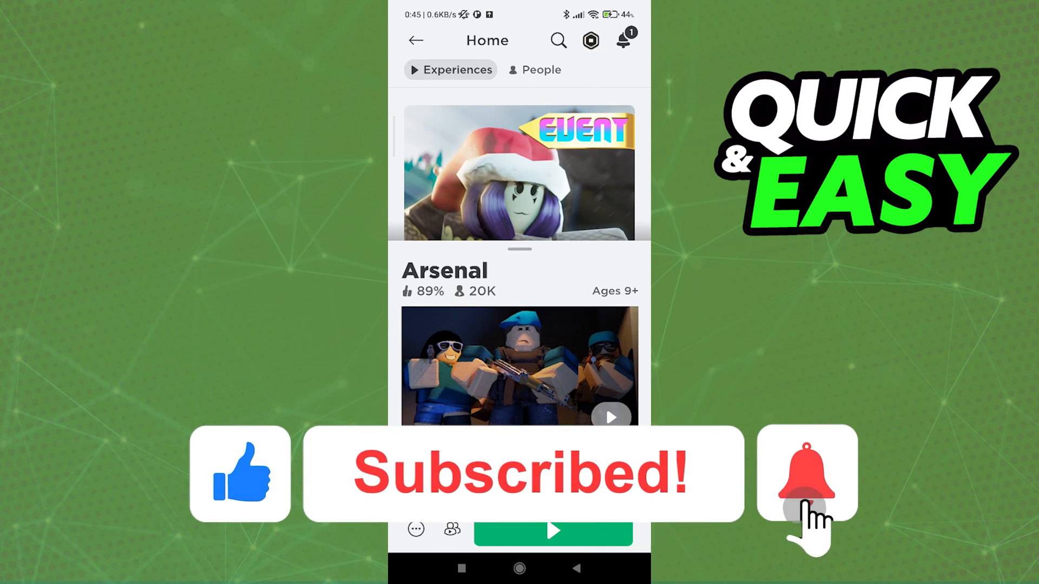
{"action": "left_click", "coordinate": [805, 473]}
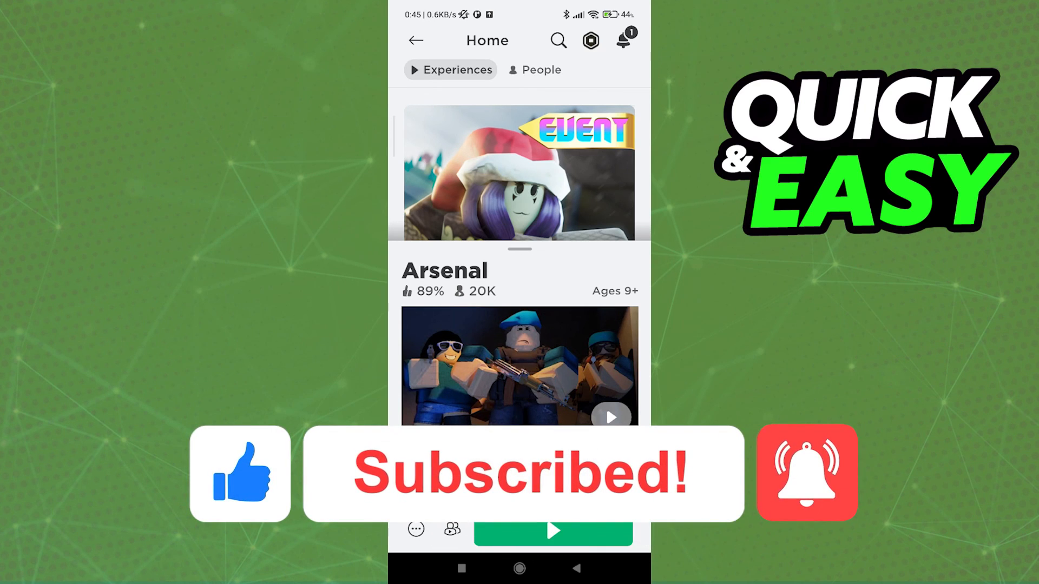